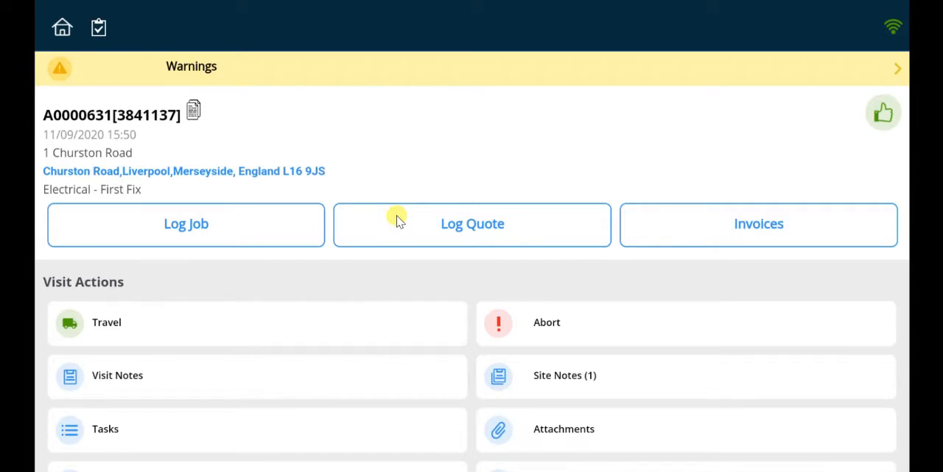
pyautogui.moveTo(286, 127)
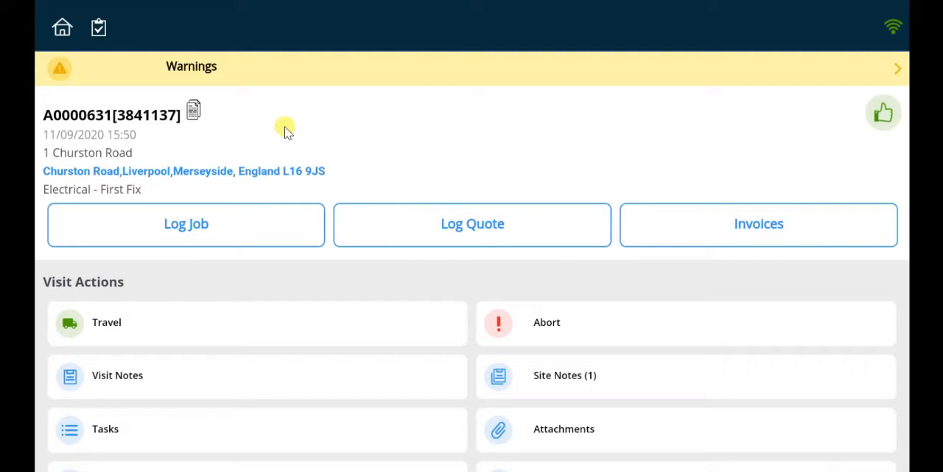
pyautogui.moveTo(320, 182)
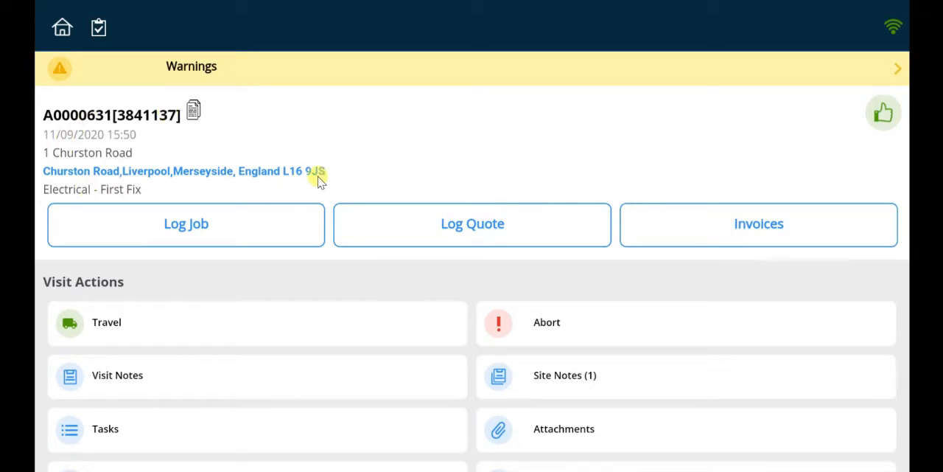
pyautogui.moveTo(308, 193)
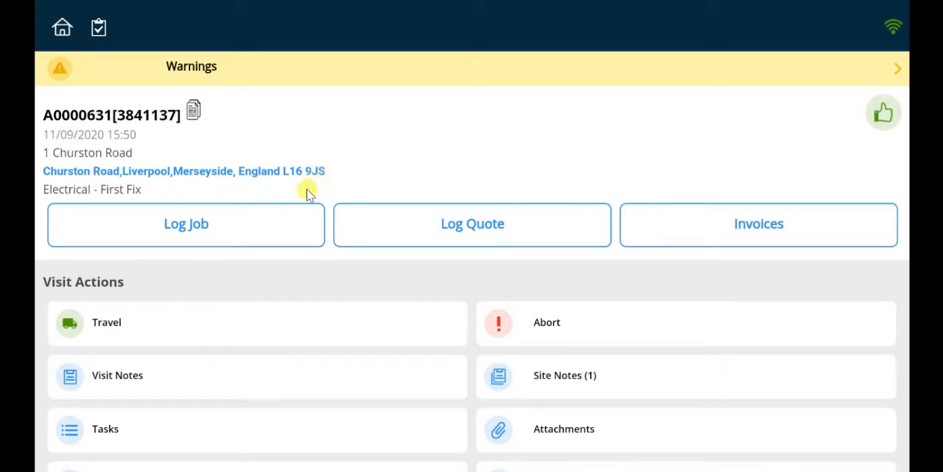
# - Scroll past Visit Actions to show the Other Details sections, from visit detail to other visits
pyautogui.scroll(-3)
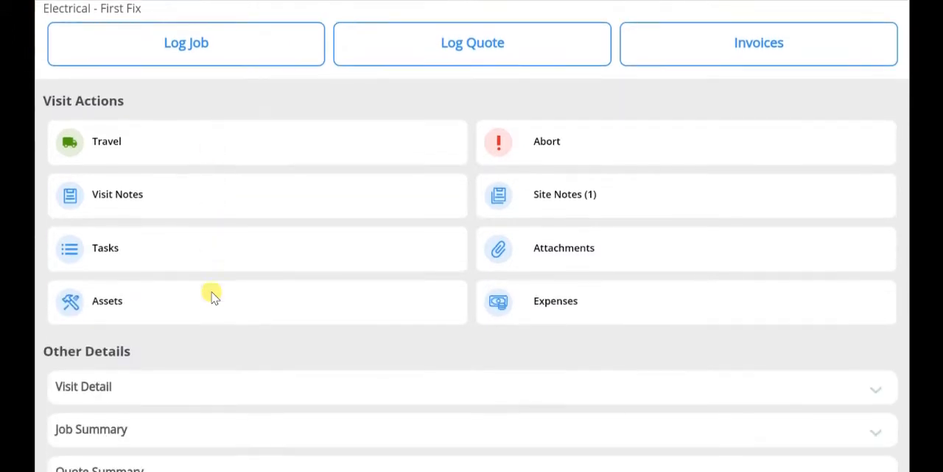
pyautogui.scroll(-3)
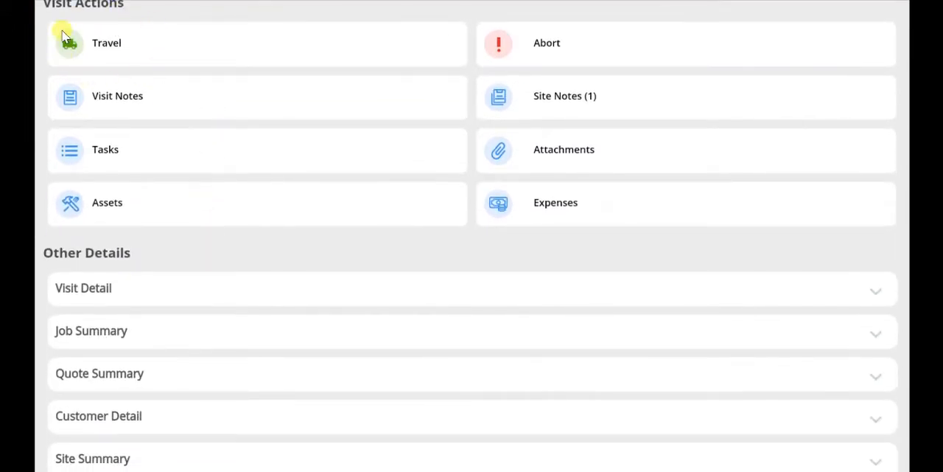
pyautogui.scroll(-3)
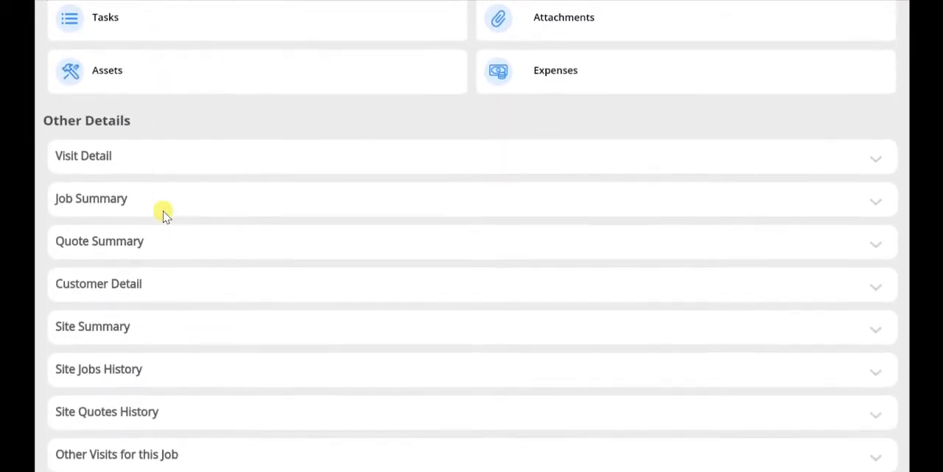
pyautogui.scroll(3)
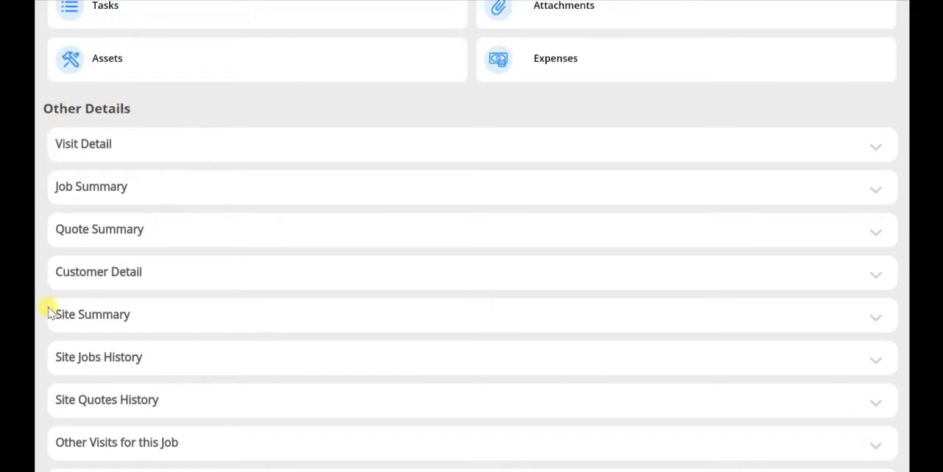
pyautogui.moveTo(93, 96)
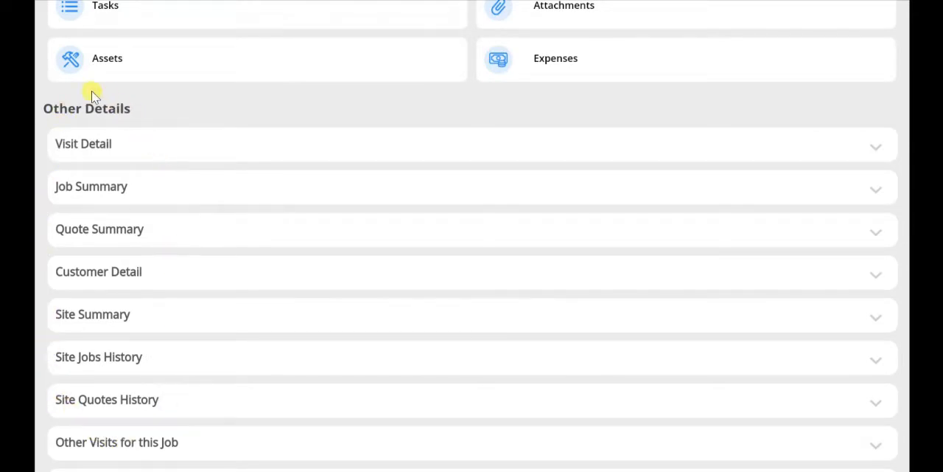
pyautogui.moveTo(73, 94)
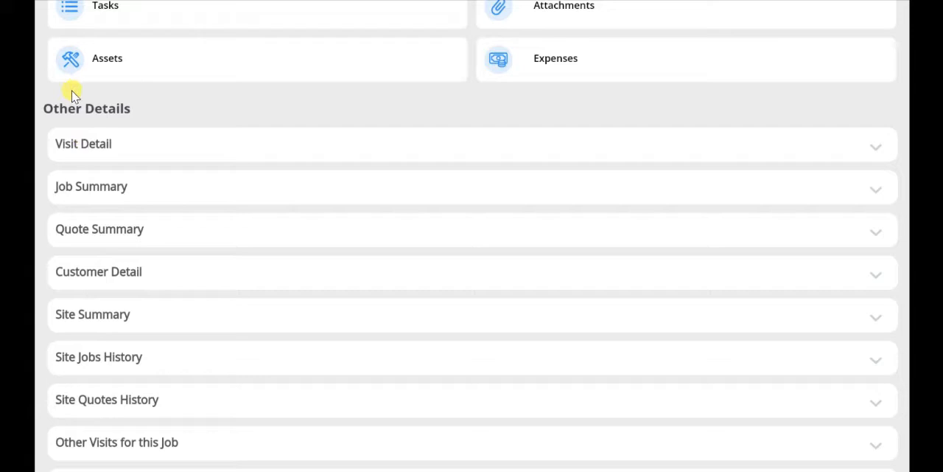
pyautogui.moveTo(107, 88)
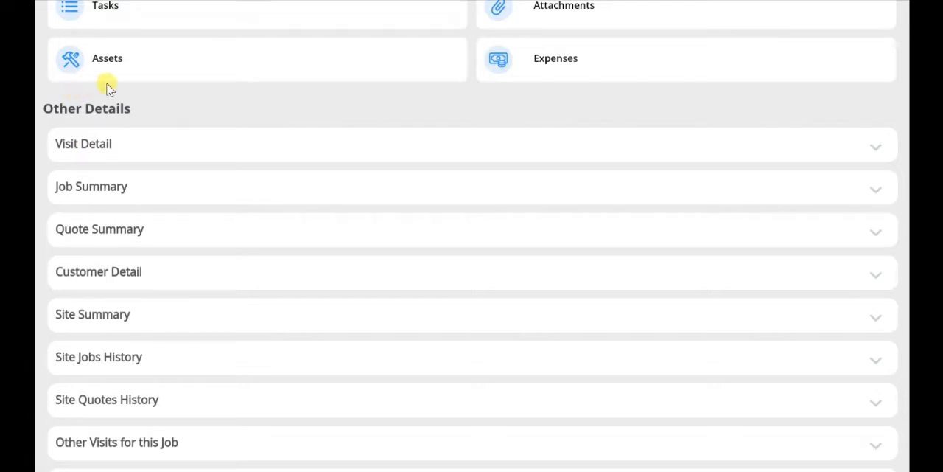
pyautogui.moveTo(127, 141)
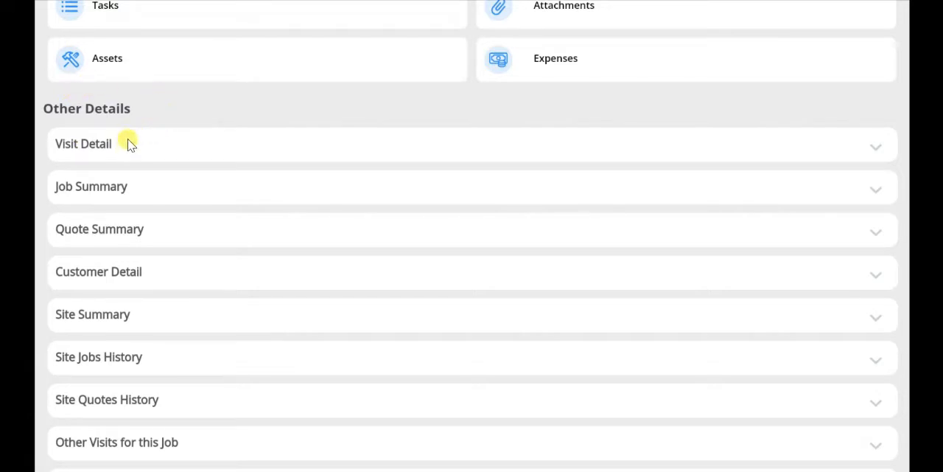
pyautogui.moveTo(169, 185)
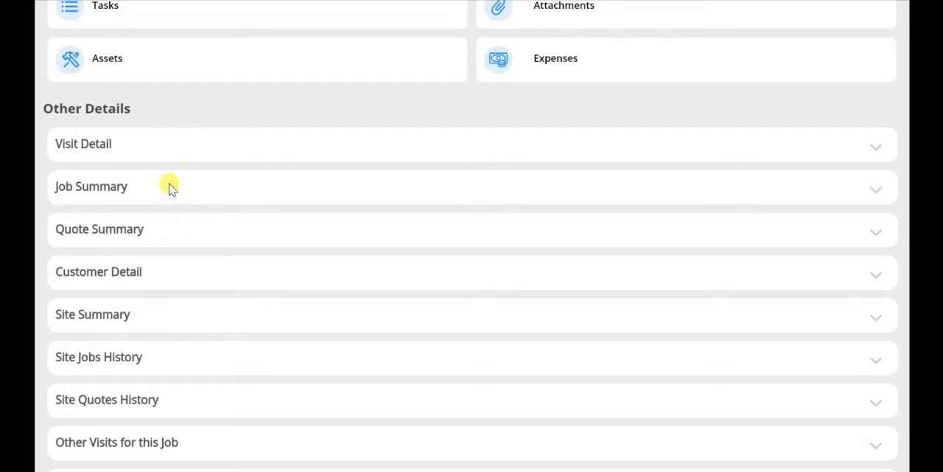
pyautogui.moveTo(171, 230)
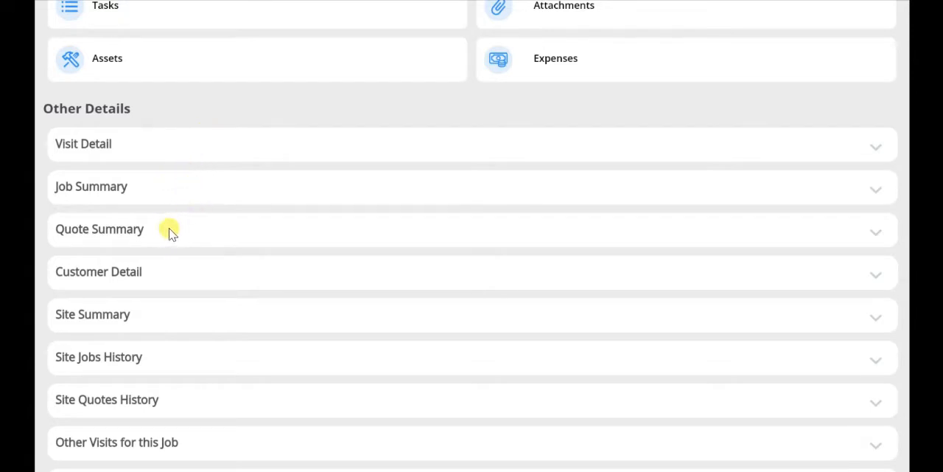
pyautogui.moveTo(170, 280)
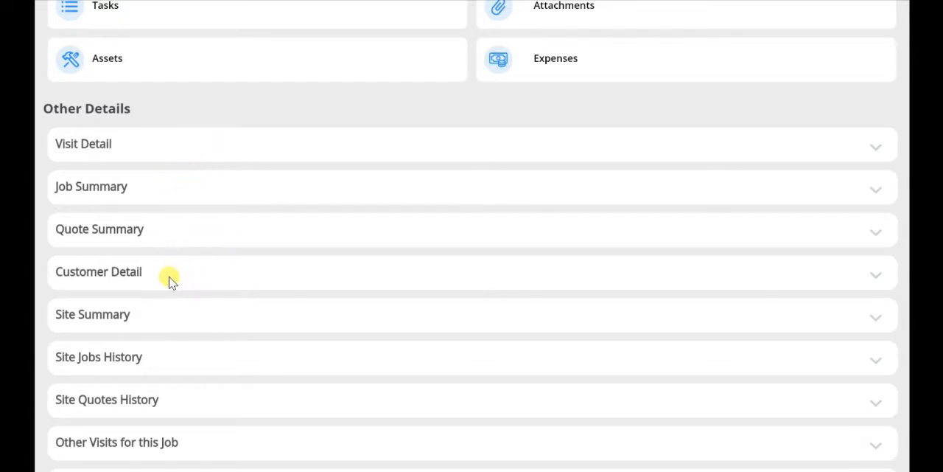
pyautogui.moveTo(181, 308)
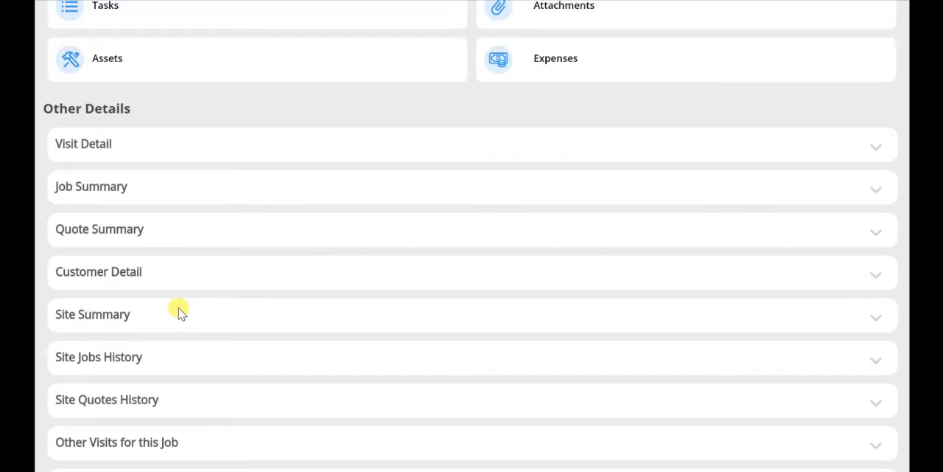
pyautogui.moveTo(206, 359)
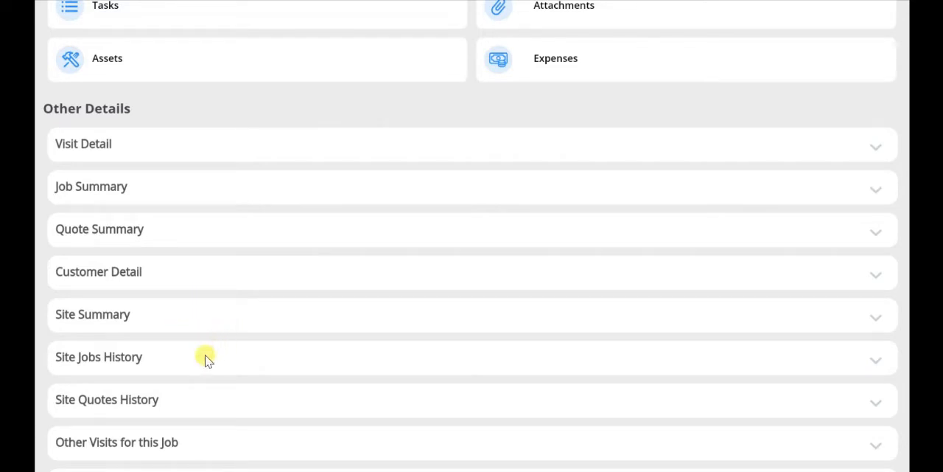
pyautogui.moveTo(203, 410)
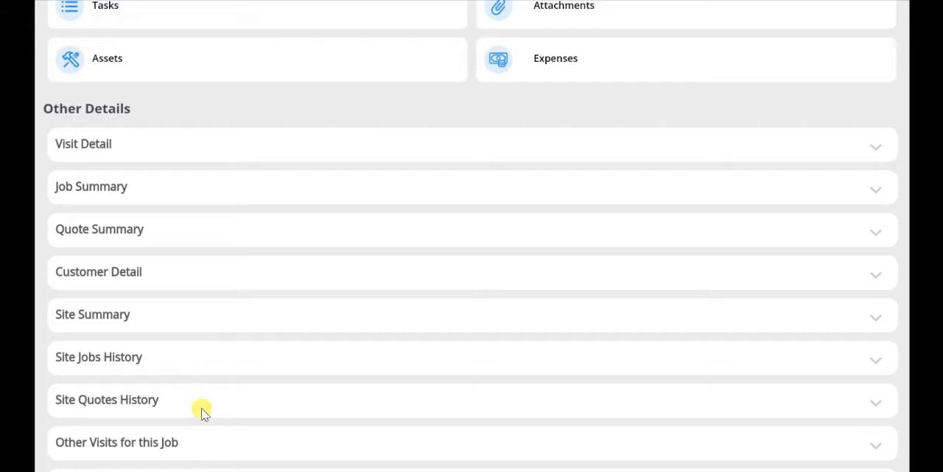
pyautogui.moveTo(203, 360)
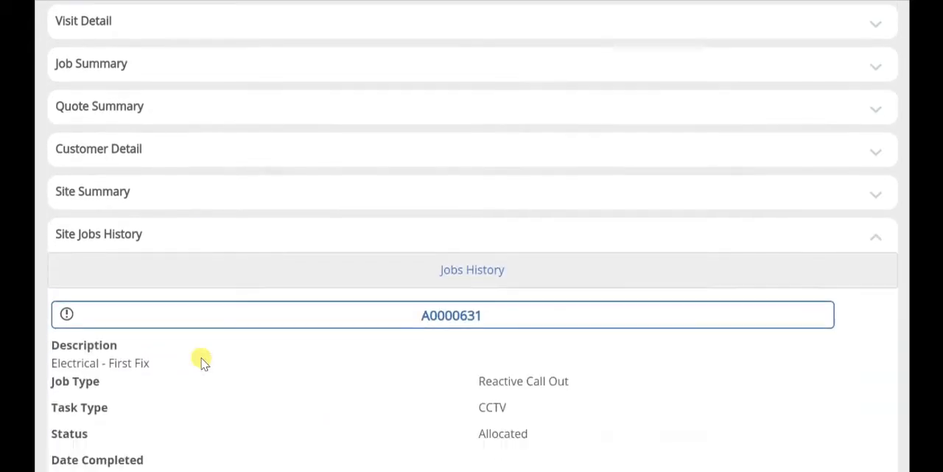
# - Scroll through Site Jobs History, listing past jobs A0000631 and PM0000216/049 with statuses
pyautogui.scroll(-3)
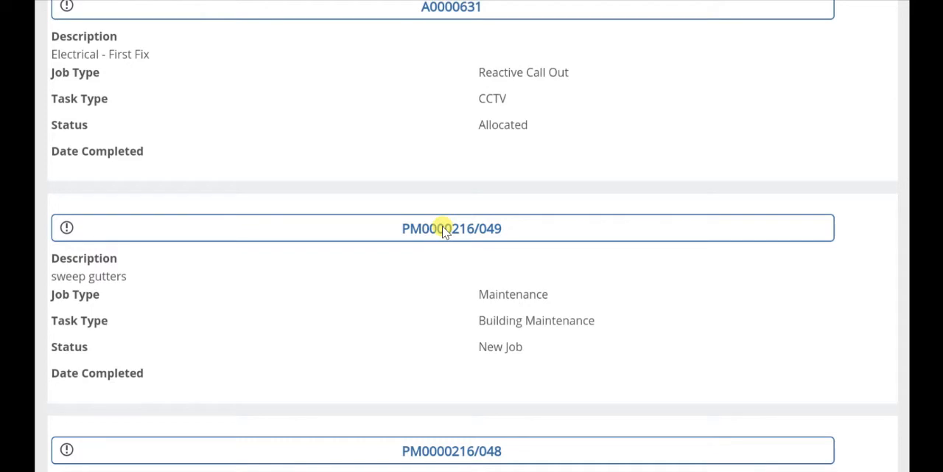
# - Open job PM0000216/049's detail and view its sweep gutters description, customer, site and dates
pyautogui.click(451, 228)
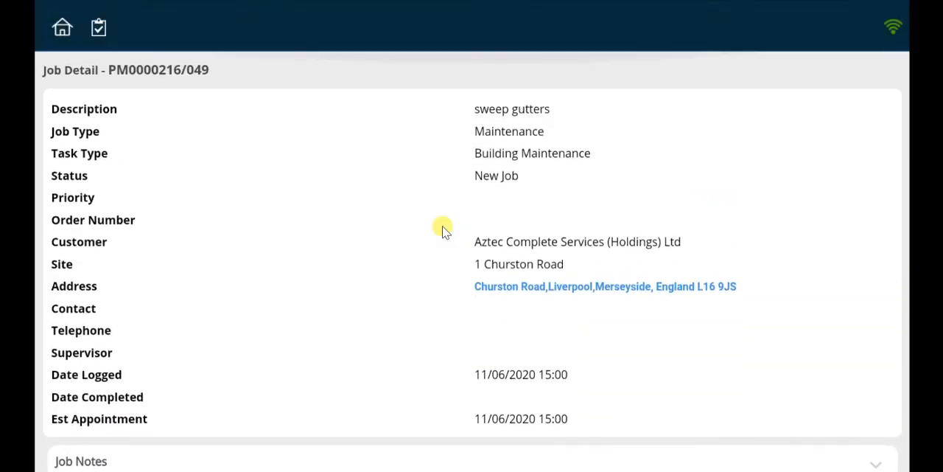
pyautogui.moveTo(68, 83)
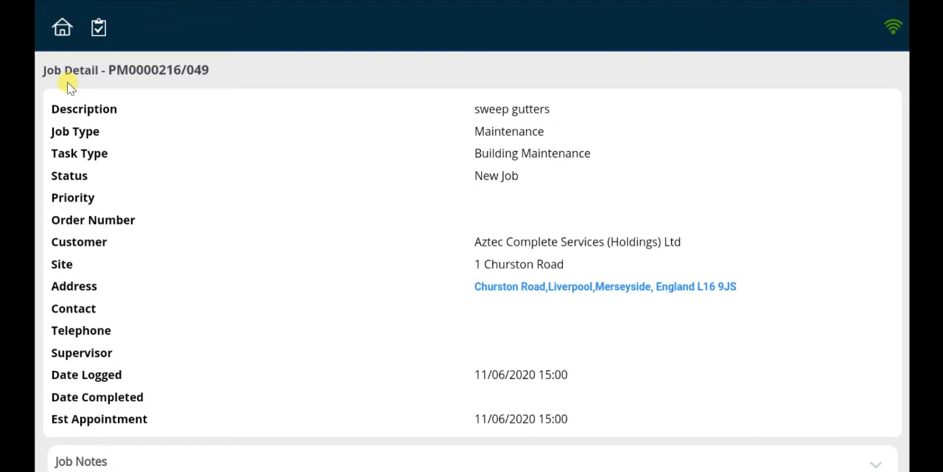
pyautogui.moveTo(153, 200)
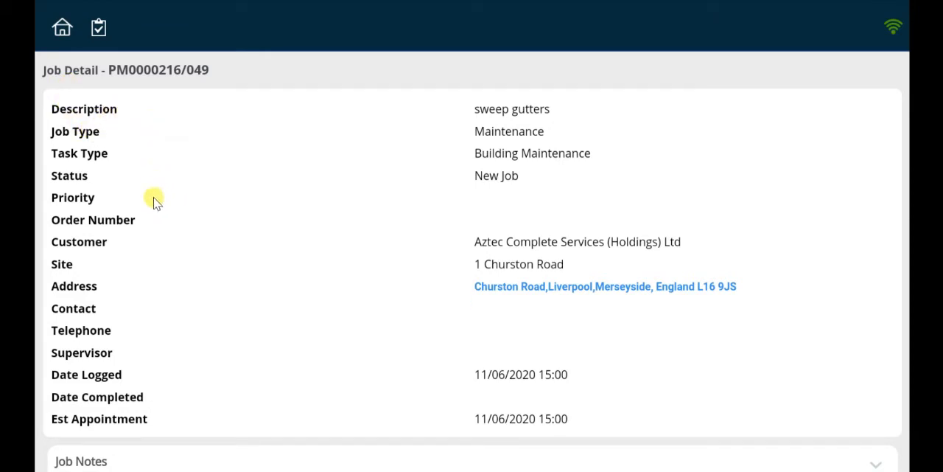
pyautogui.moveTo(227, 337)
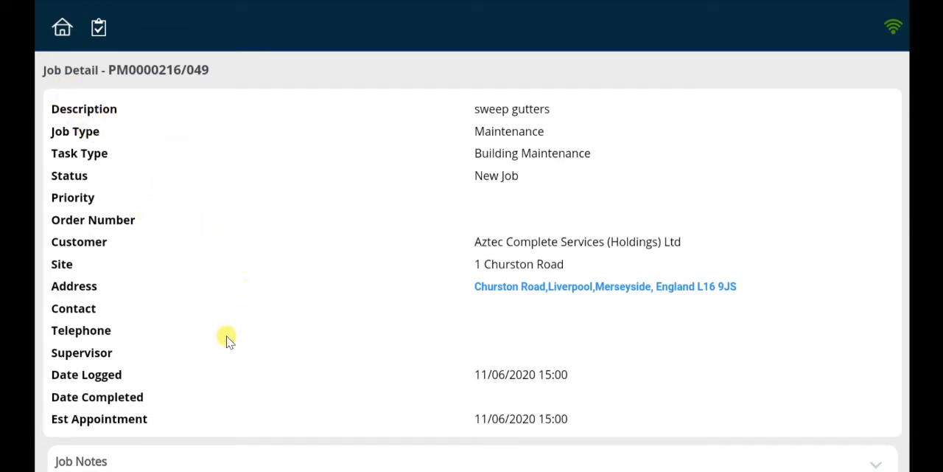
pyautogui.scroll(-3)
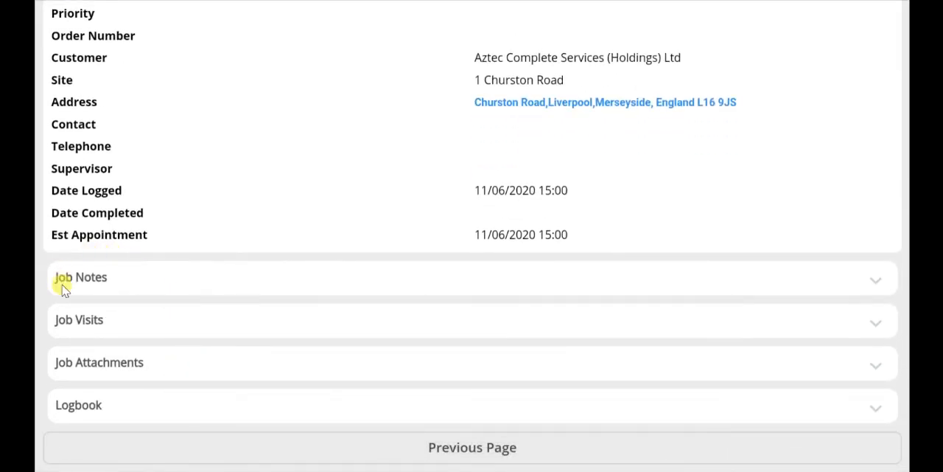
pyautogui.moveTo(53, 328)
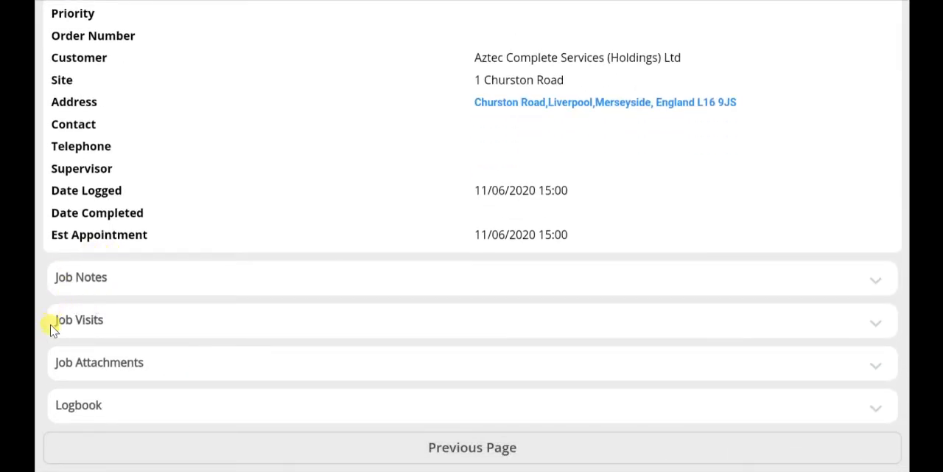
pyautogui.moveTo(57, 376)
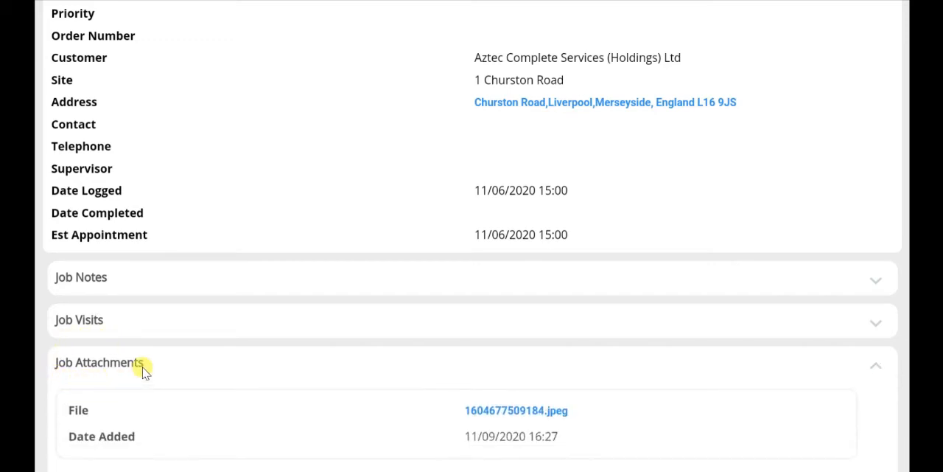
# - Expand Job Attachments to view the one JPEG file added 11/09/2020
pyautogui.scroll(-3)
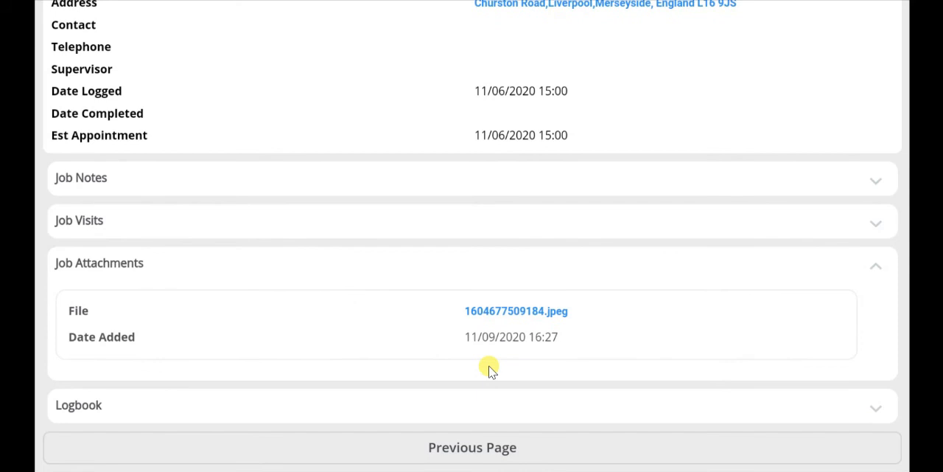
pyautogui.moveTo(451, 351)
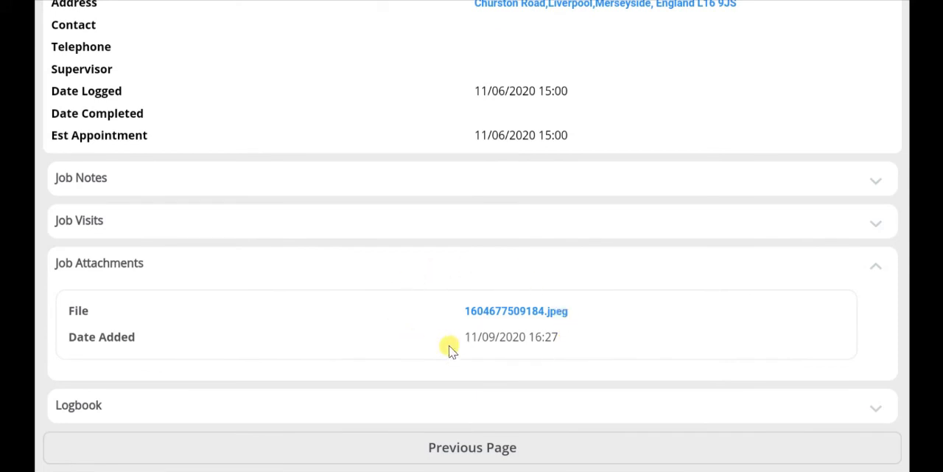
pyautogui.moveTo(422, 448)
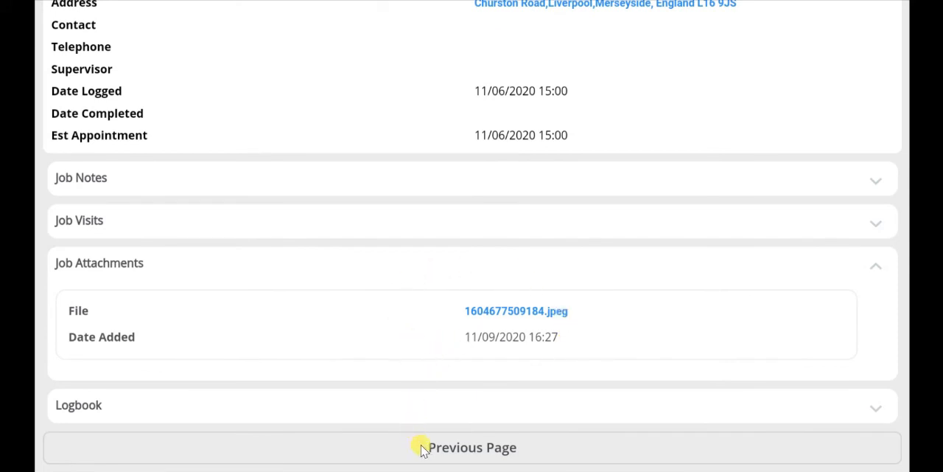
pyautogui.click(472, 446)
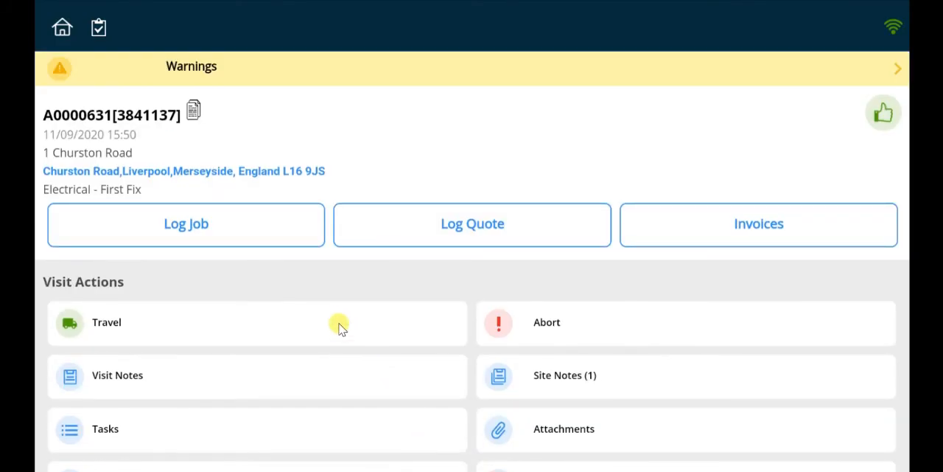
pyautogui.scroll(-3)
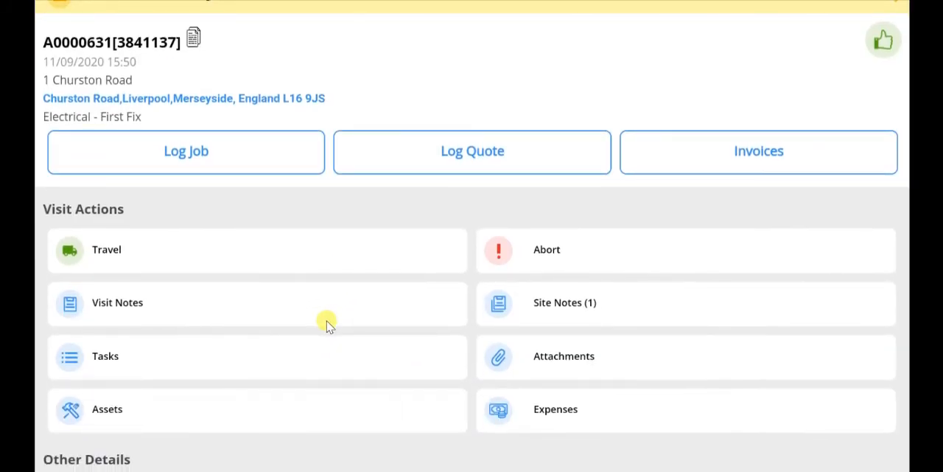